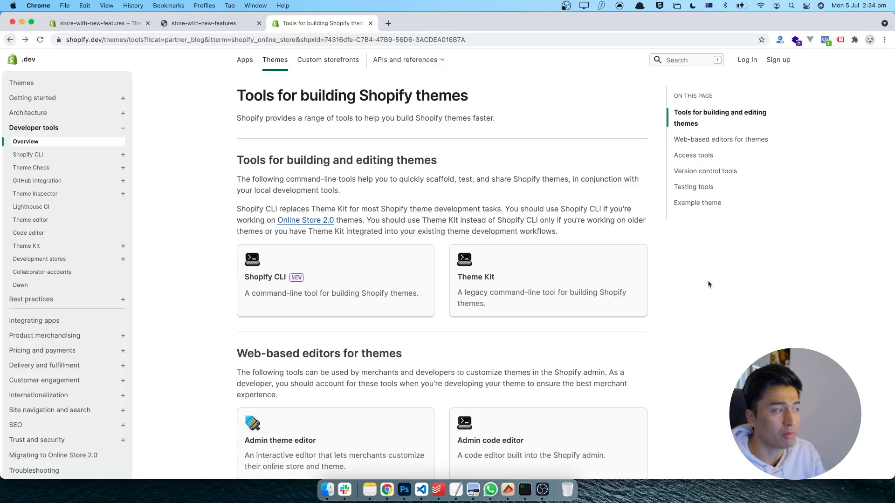
mouse_move(487, 298)
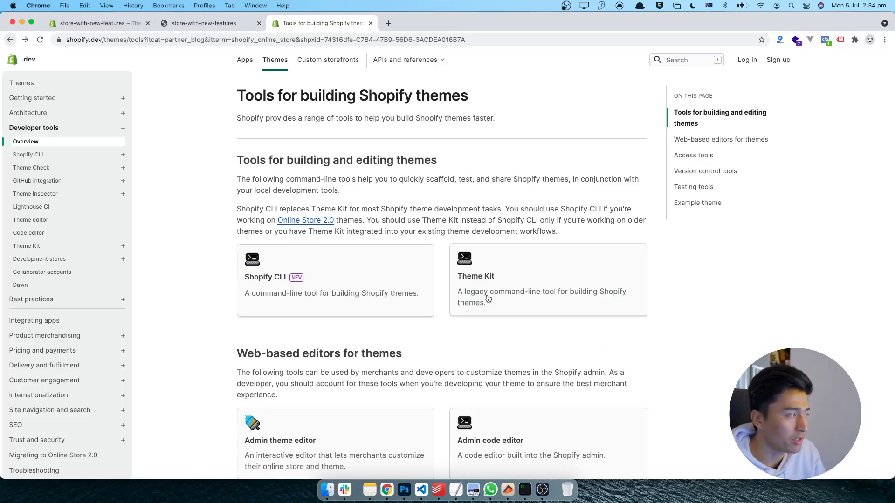
mouse_move(218, 298)
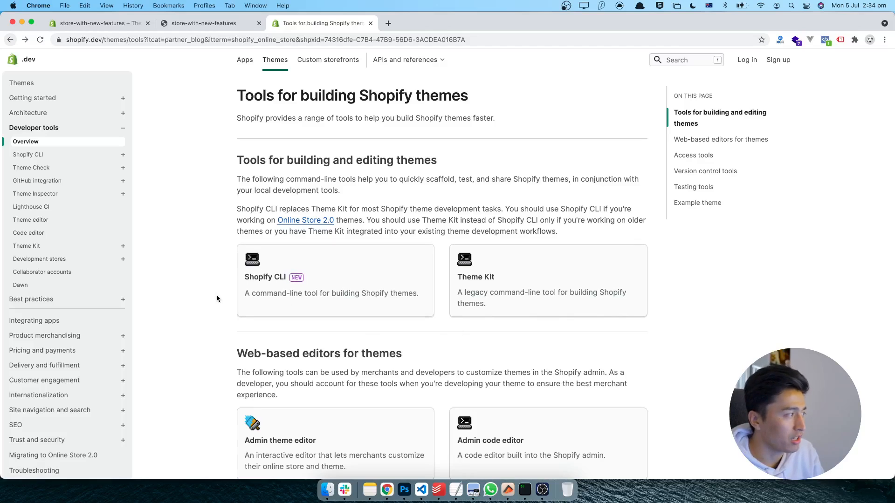
mouse_move(223, 301)
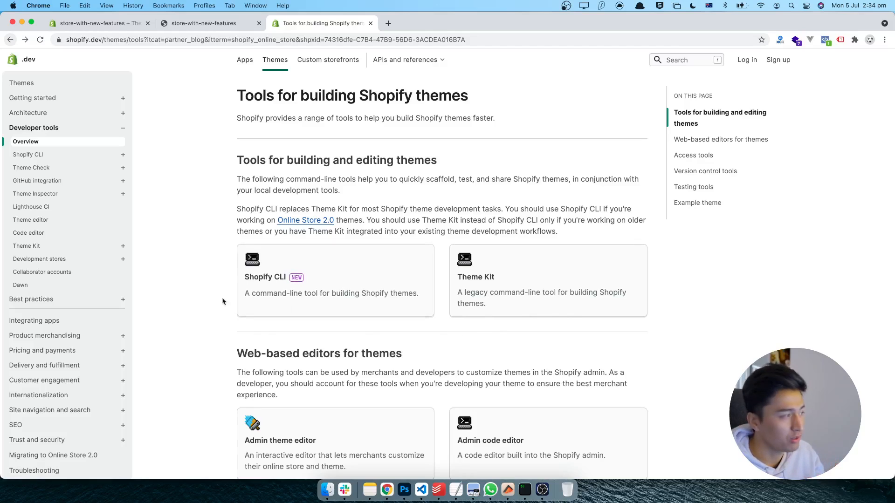
mouse_move(256, 331)
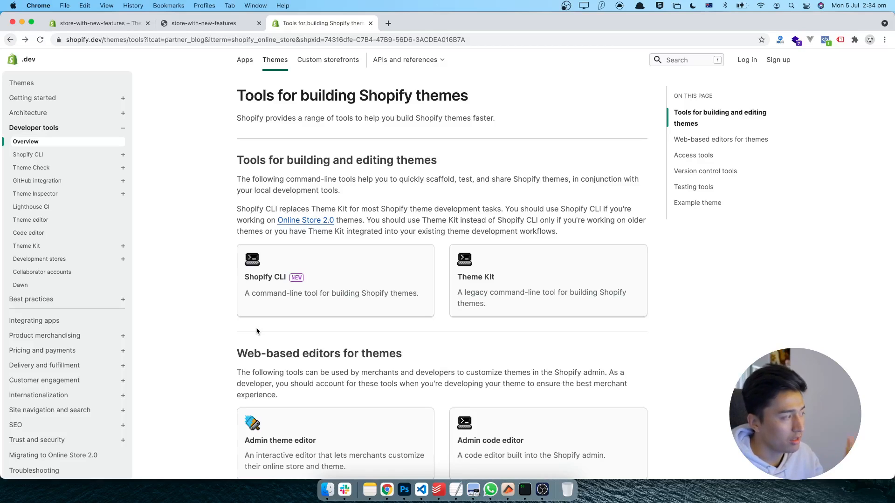
mouse_move(261, 333)
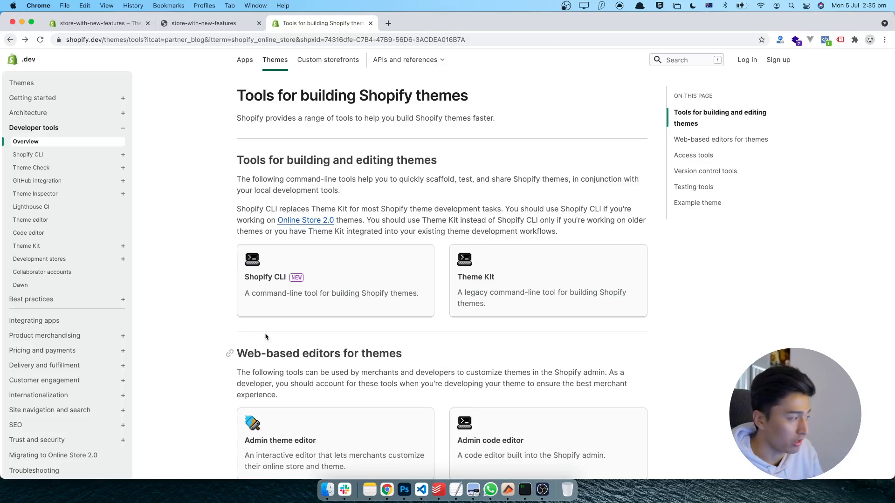
mouse_move(562, 260)
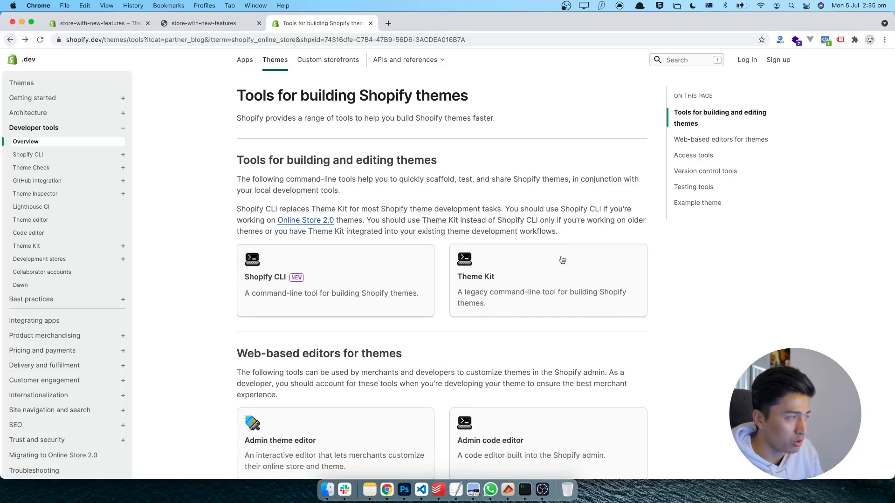
mouse_move(502, 338)
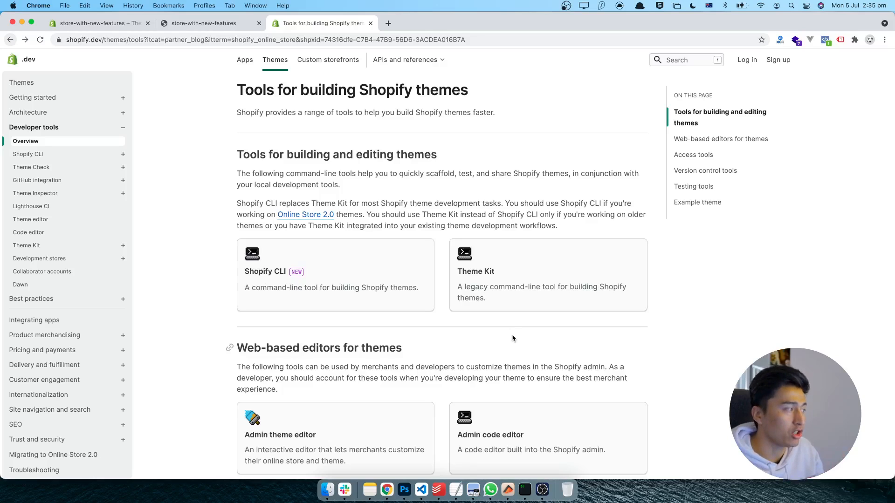
mouse_move(402, 335)
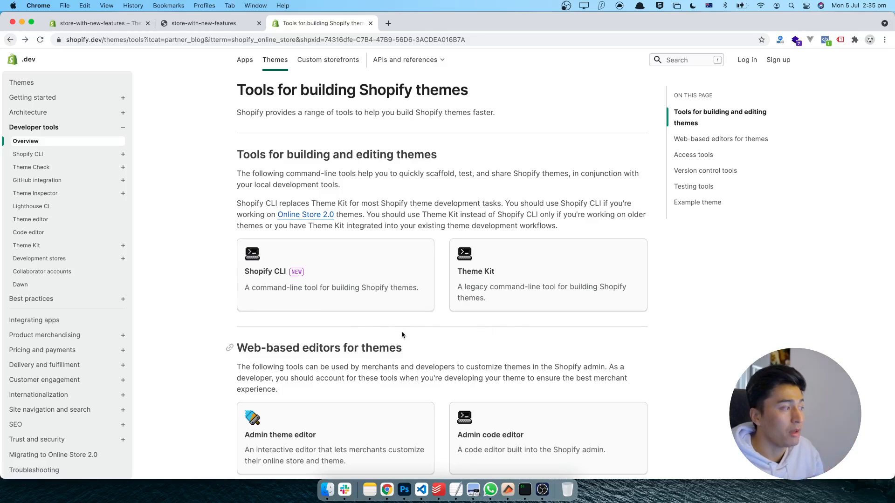
mouse_move(889, 361)
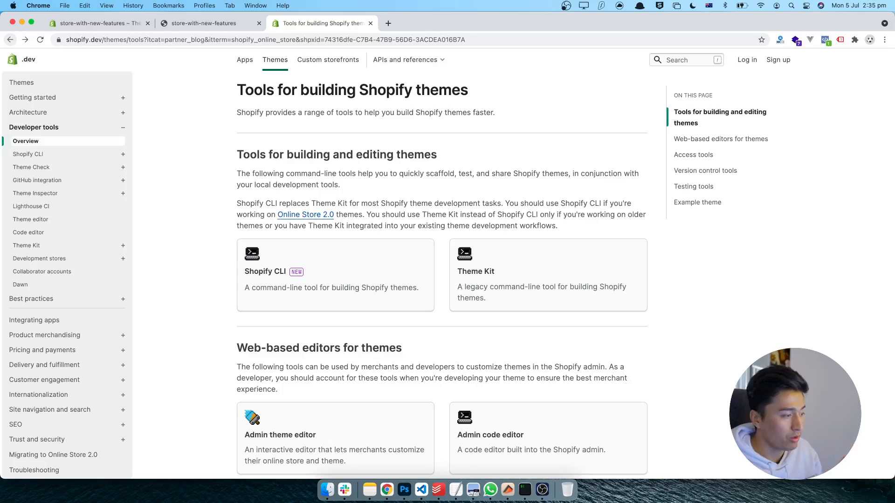
mouse_move(622, 398)
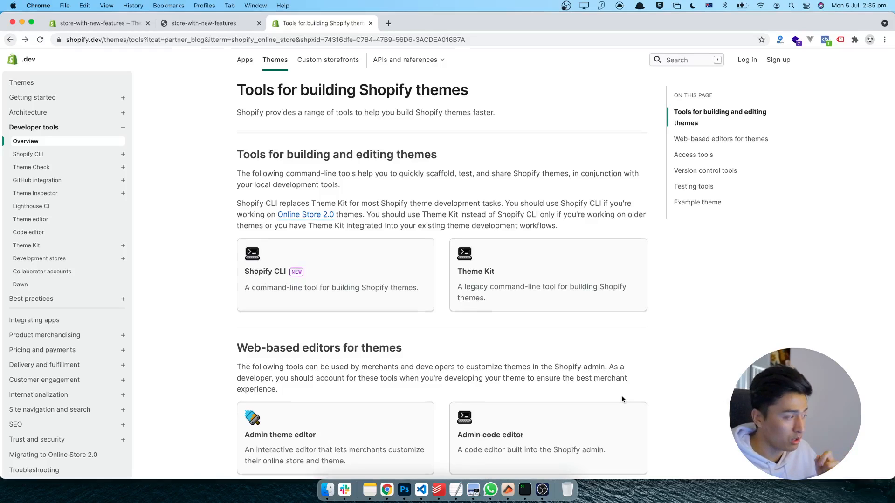
Scroll the themes tools page down to the Version control and Testing tools sections.
scroll(down, 3)
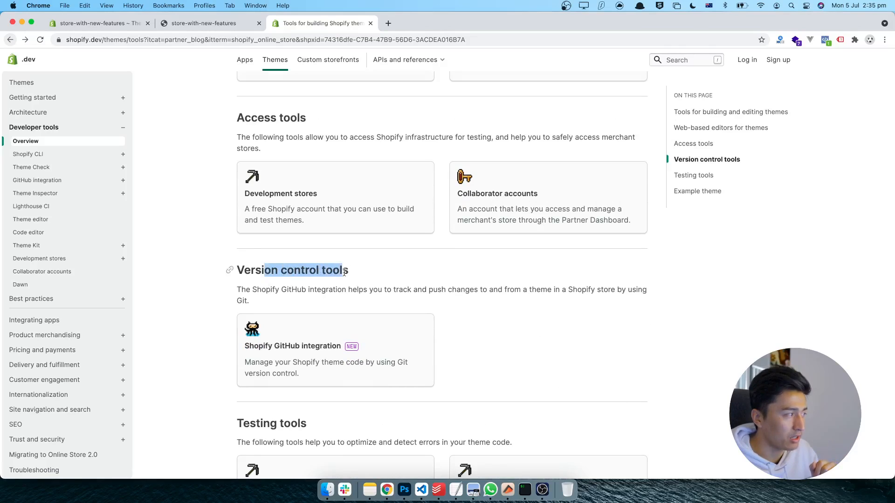
mouse_move(490, 360)
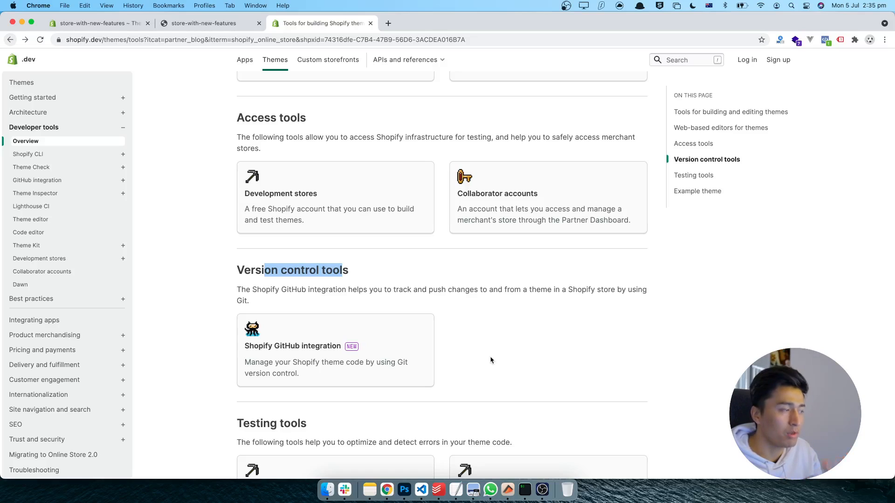
mouse_move(585, 385)
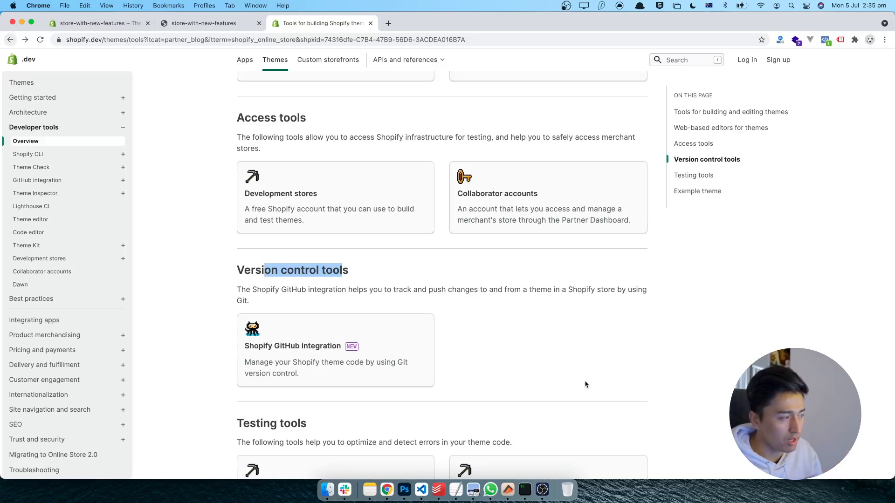
scroll(down, 3)
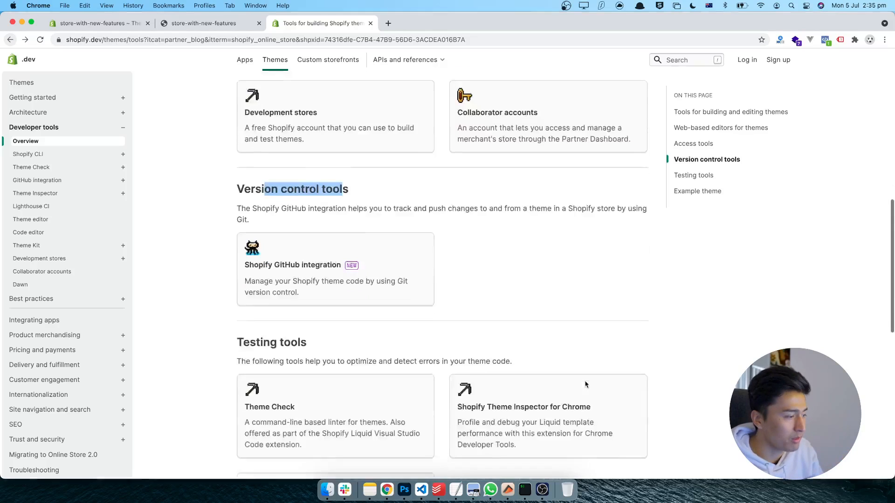
scroll(down, 3)
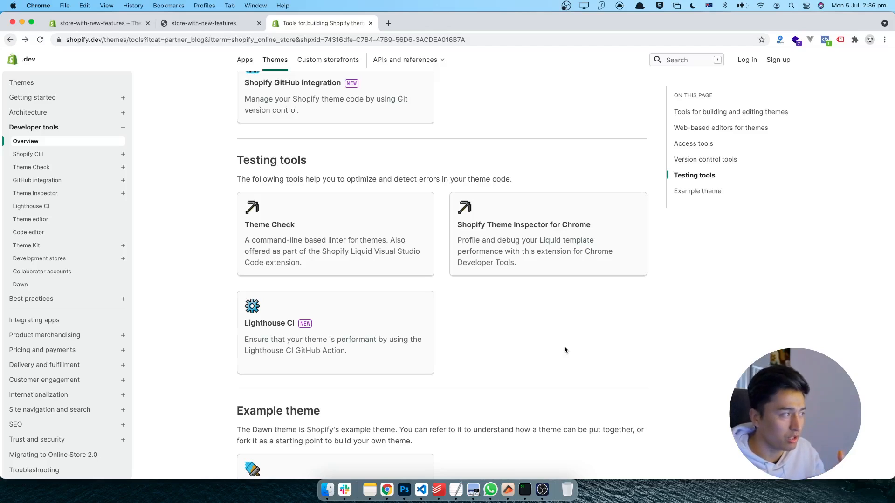
mouse_move(603, 353)
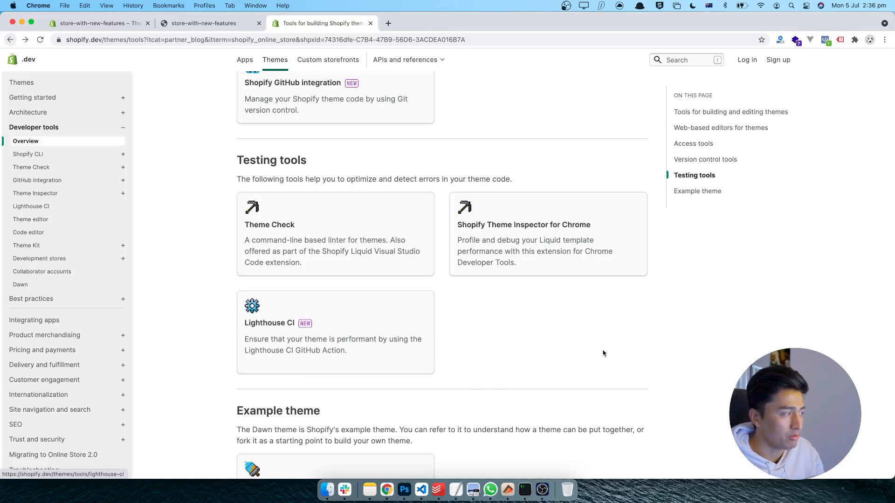
mouse_move(363, 271)
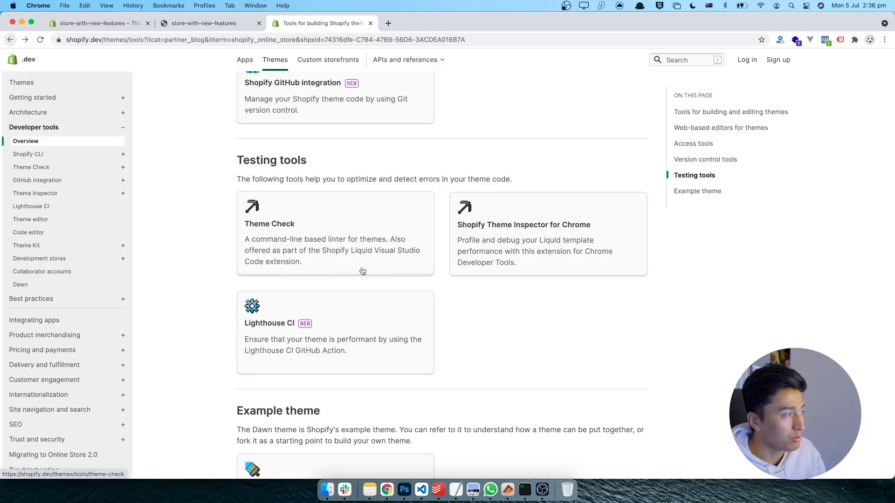
mouse_move(468, 319)
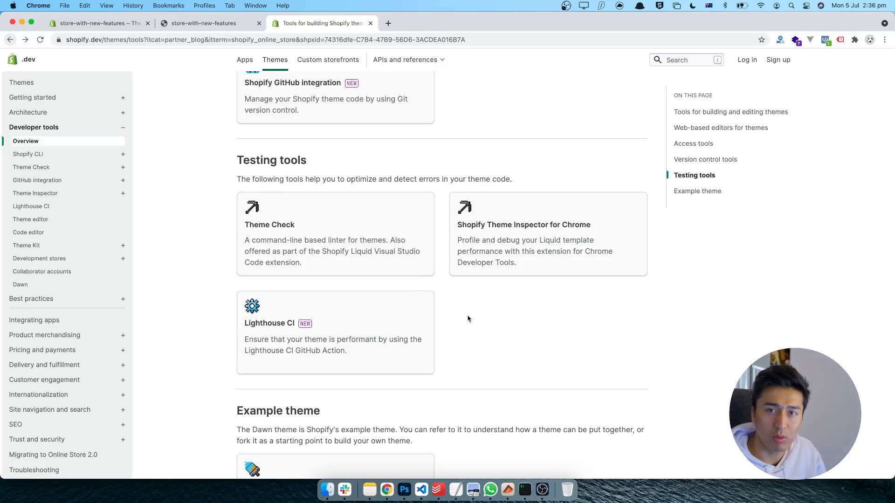
mouse_move(534, 335)
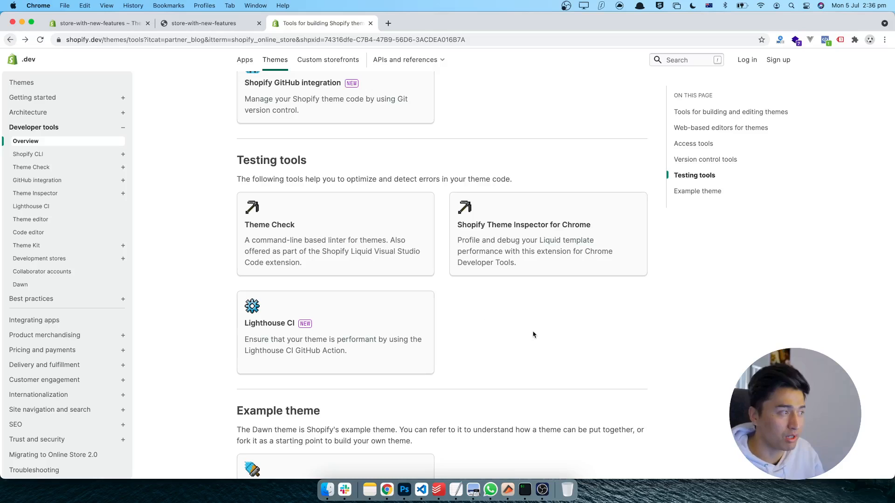
mouse_move(485, 335)
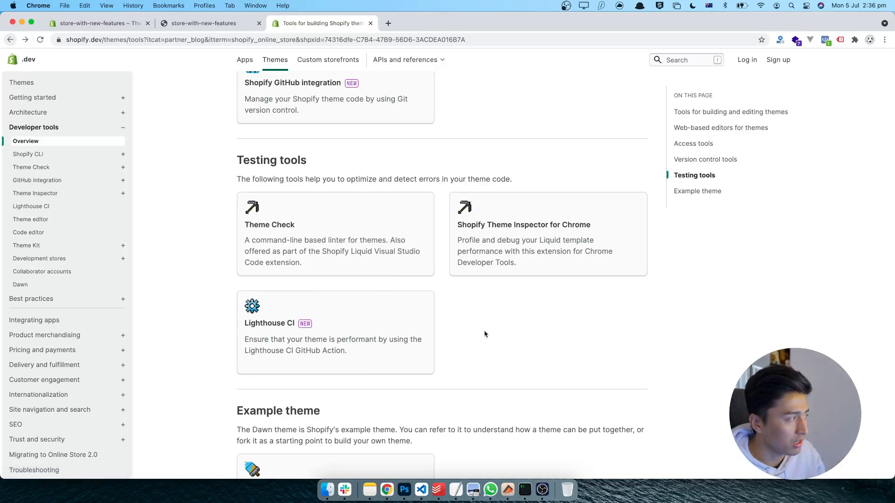
scroll(up, 3)
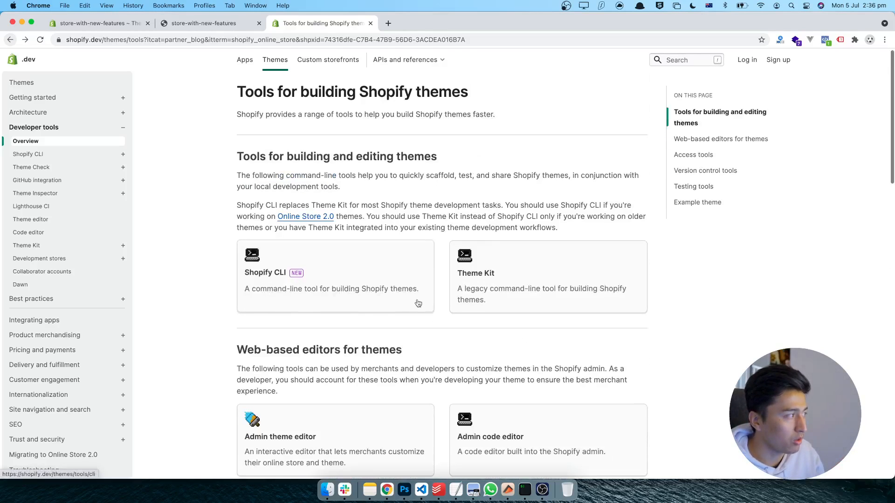
click(286, 282)
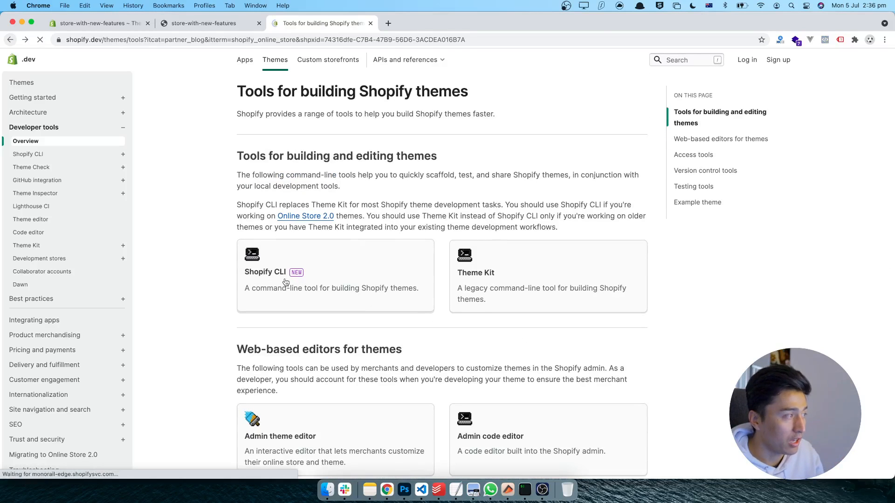
click(265, 271)
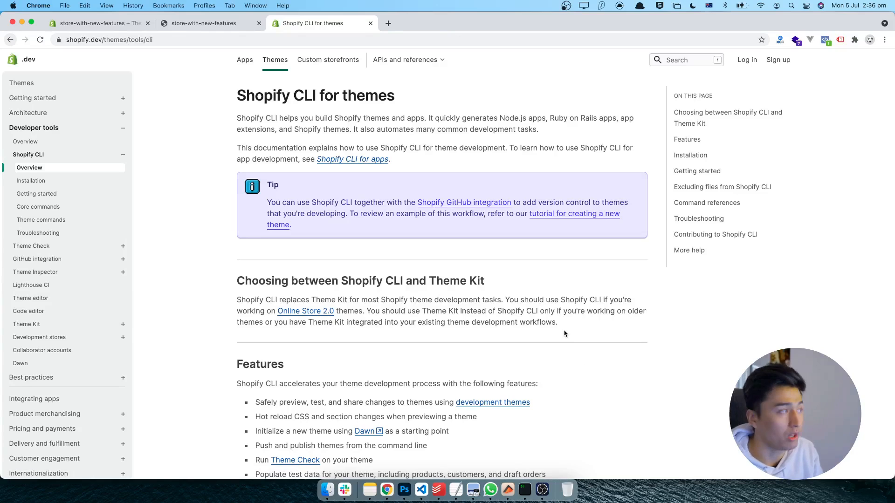
mouse_move(656, 357)
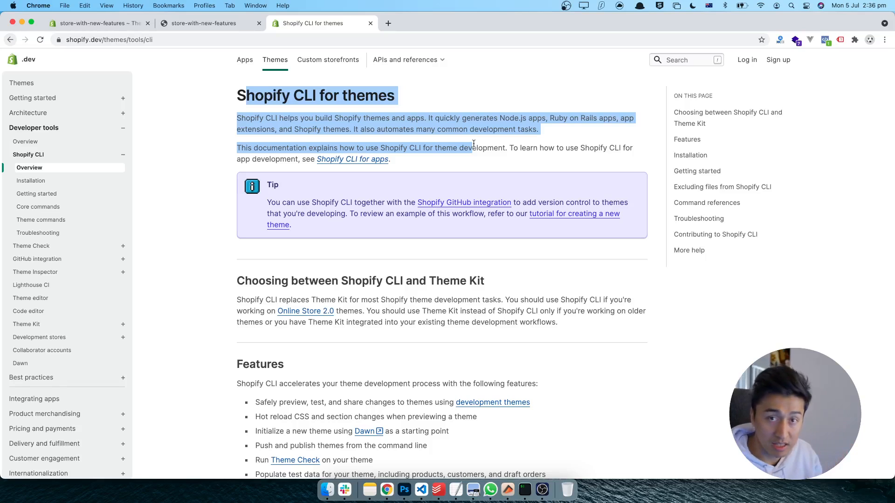
click(453, 156)
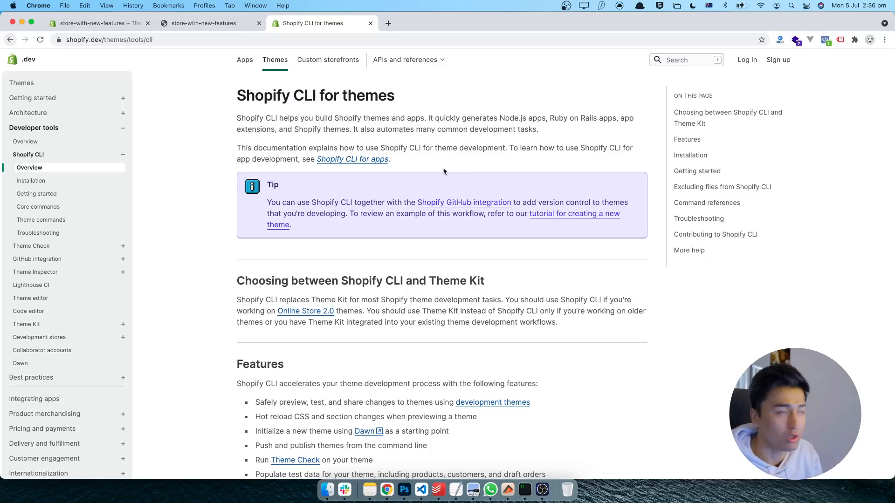
scroll(down, 3)
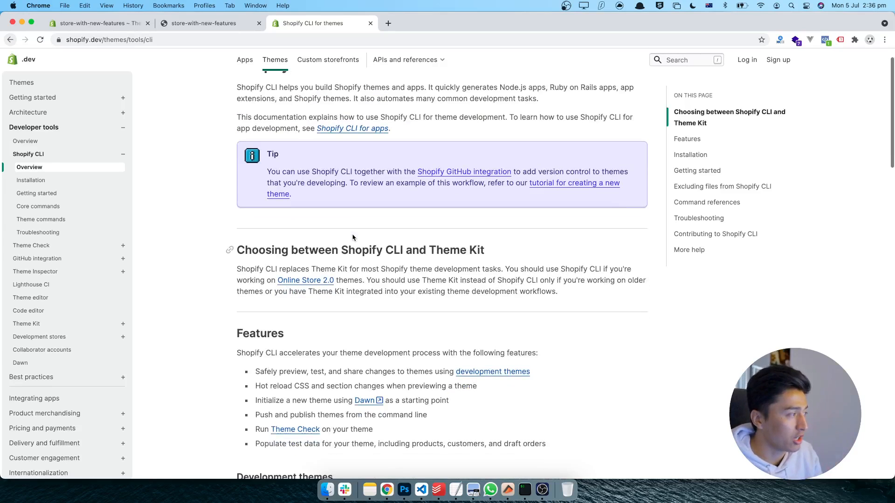
scroll(down, 3)
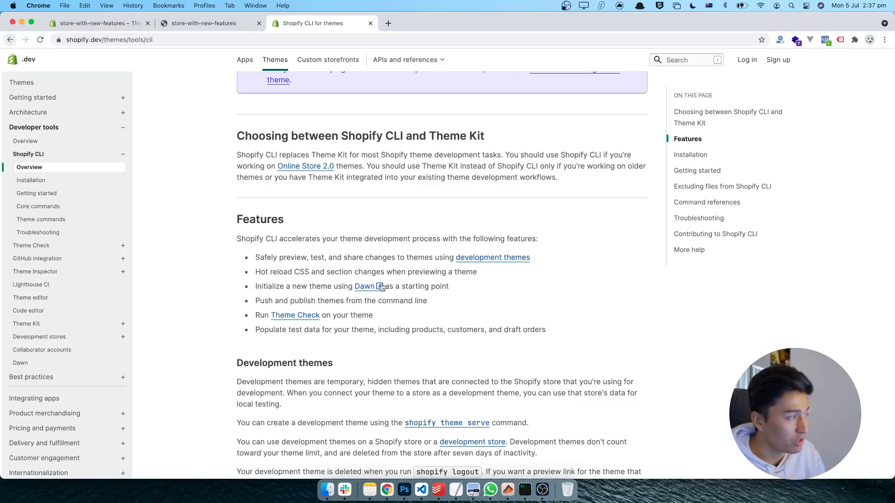
mouse_move(464, 302)
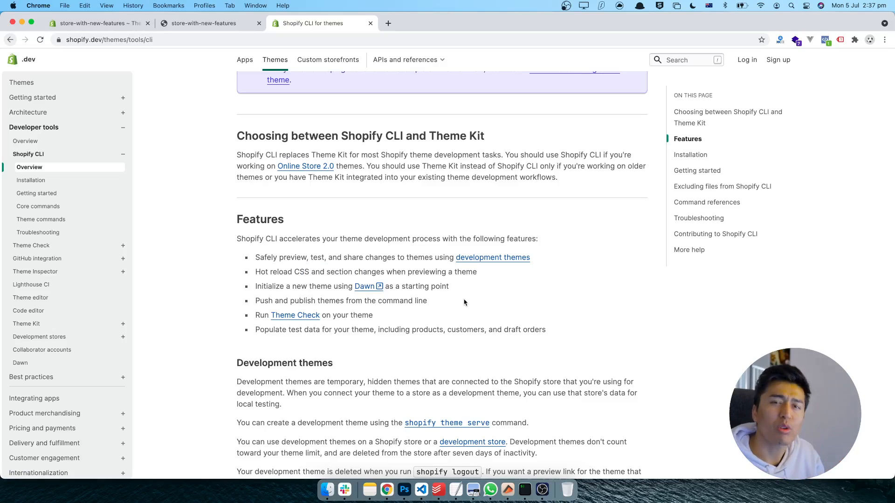
mouse_move(387, 326)
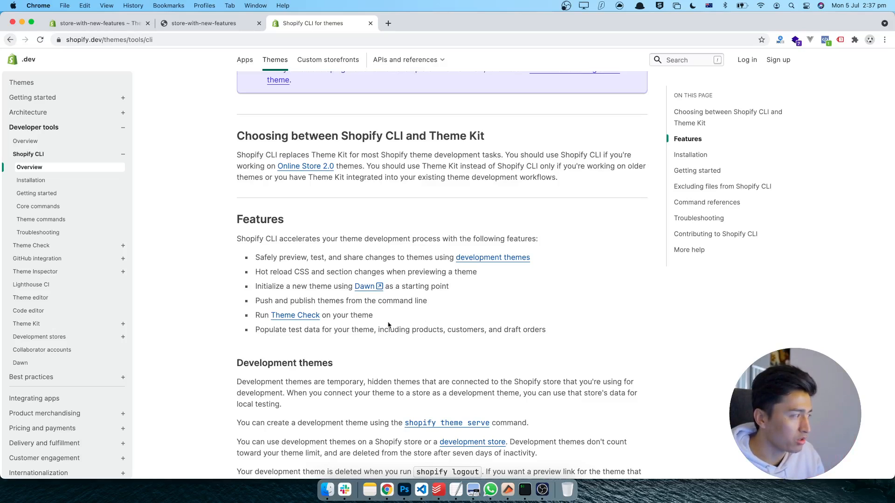
mouse_move(416, 365)
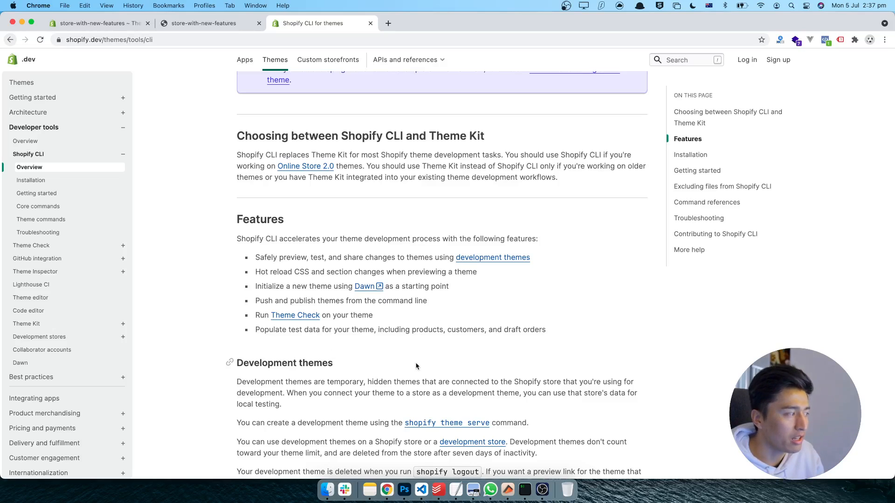
scroll(down, 3)
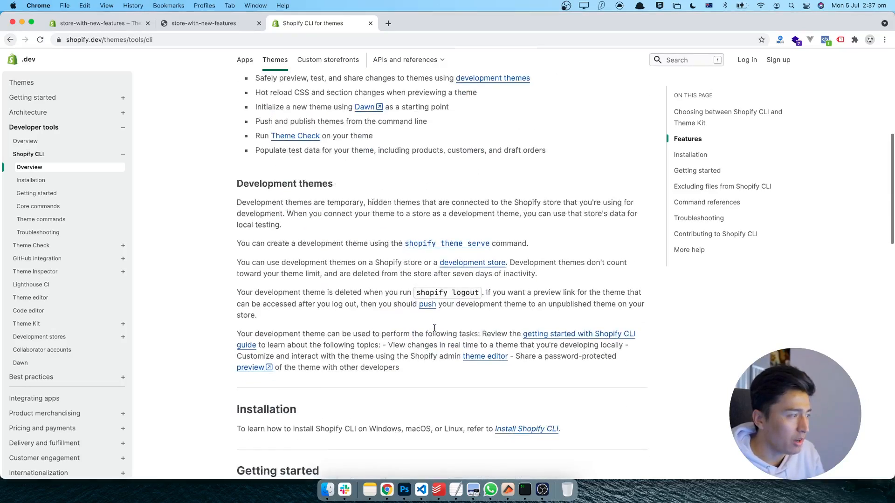
scroll(down, 3)
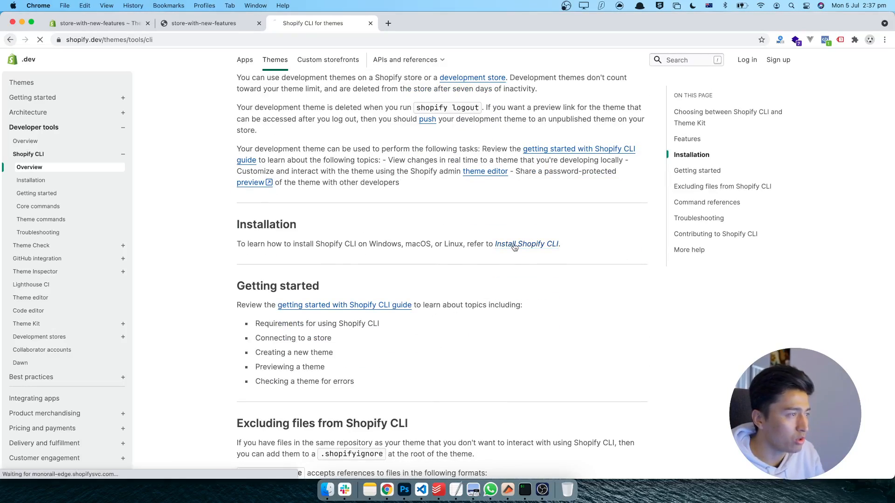
Bring up the Install Shopify CLI guide and review its Ruby 2.7 requirements.
click(526, 243)
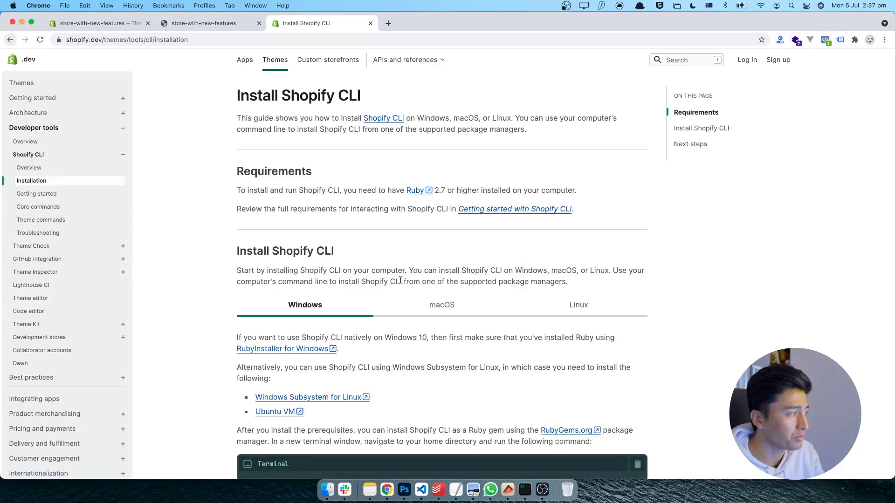
scroll(down, 3)
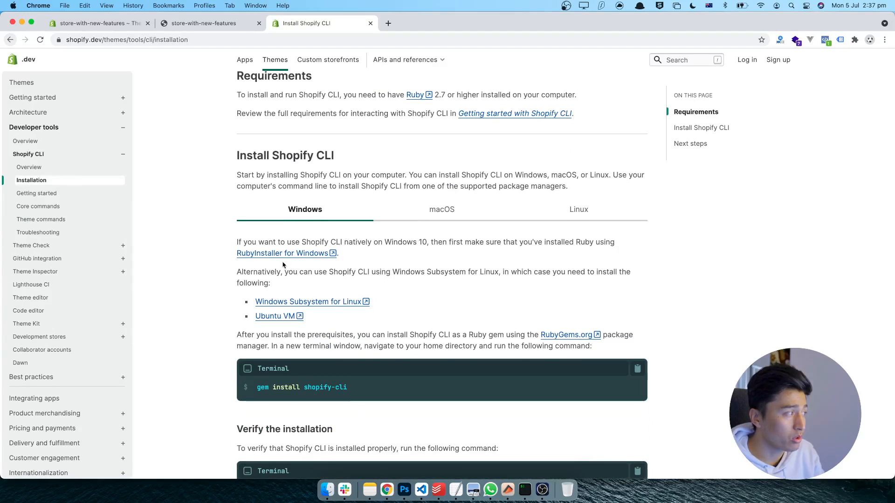
mouse_move(423, 279)
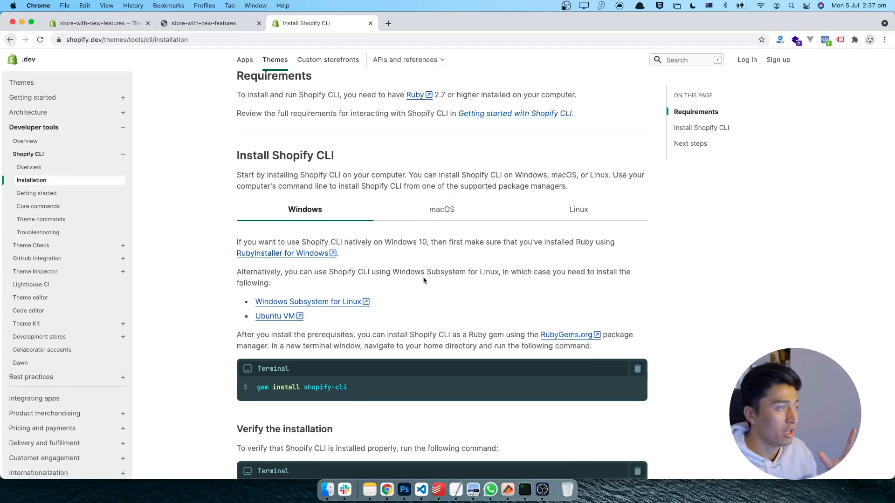
scroll(up, 3)
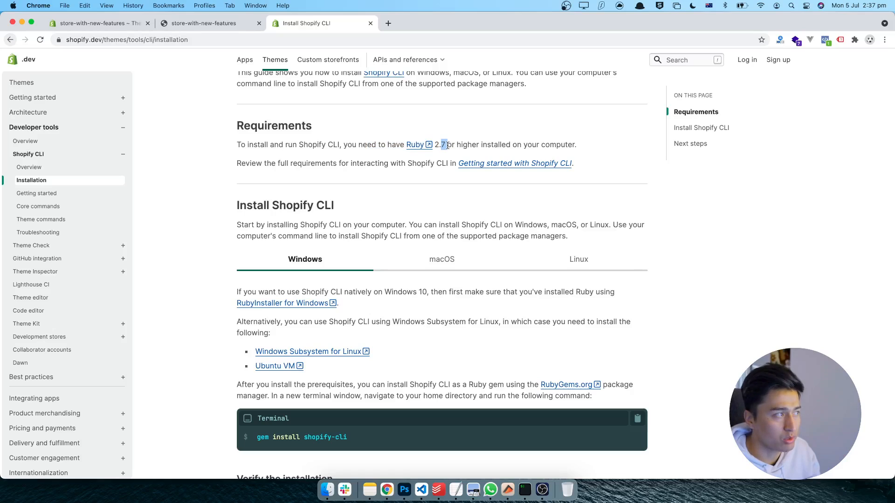
mouse_move(472, 318)
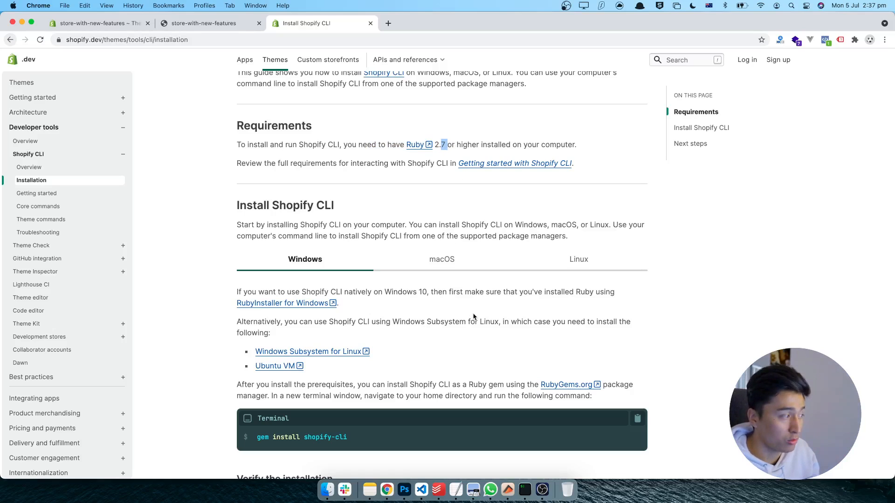
scroll(down, 3)
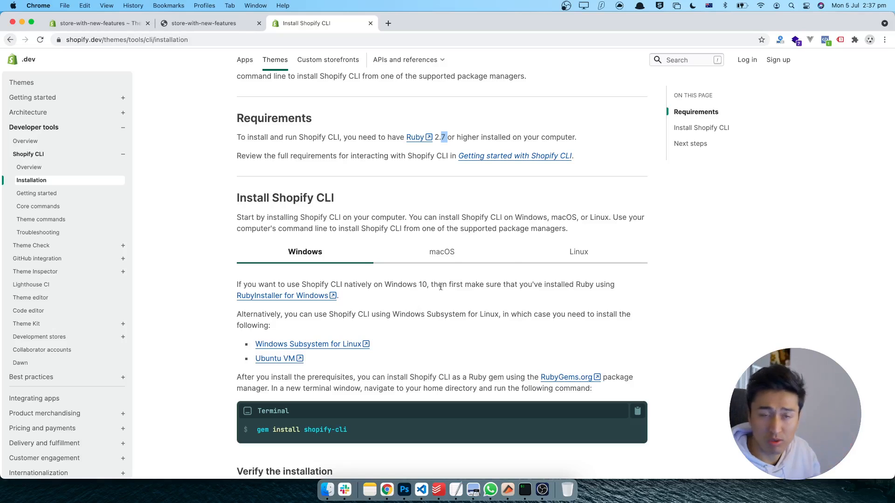
Compare the macOS and Windows installation instructions, ending on the Windows commands.
click(440, 252)
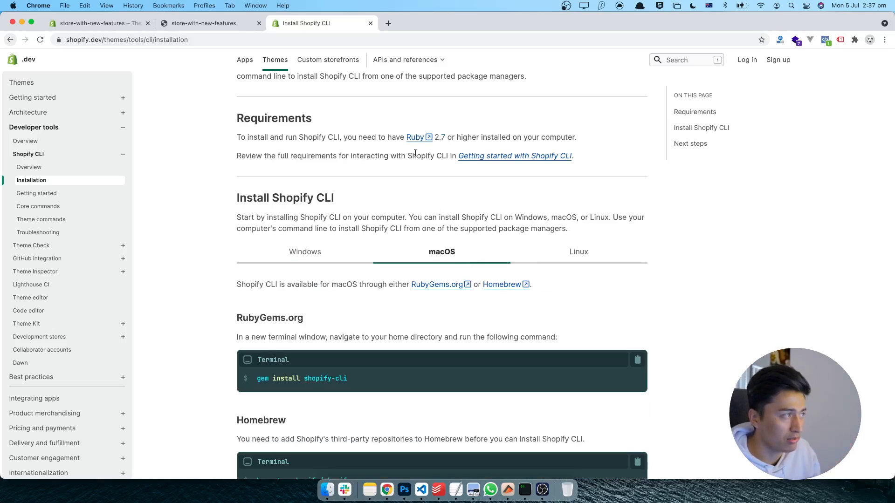
mouse_move(365, 389)
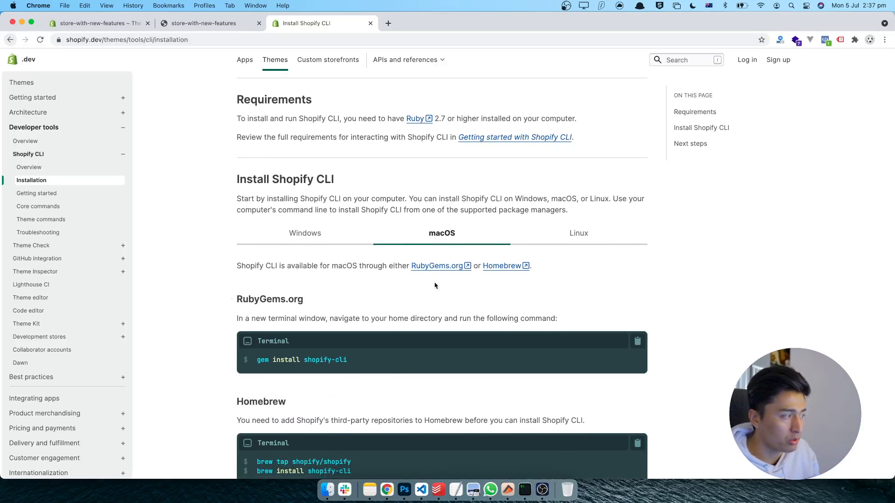
click(305, 233)
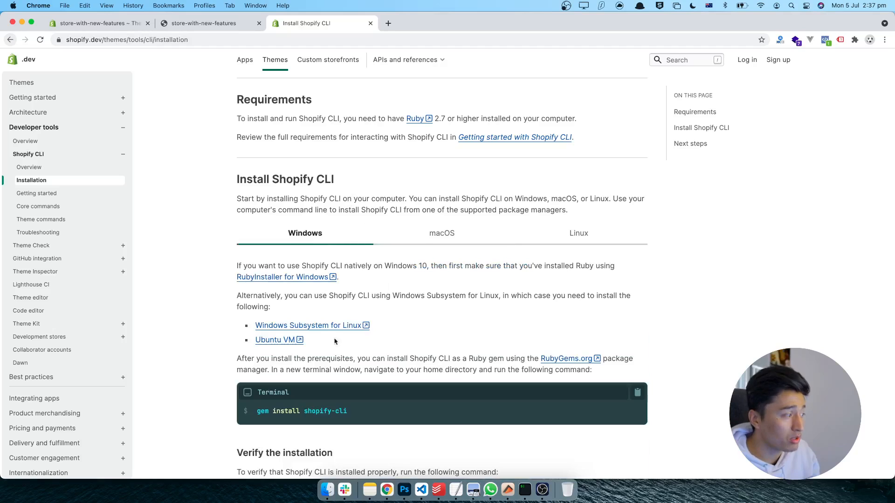
scroll(down, 3)
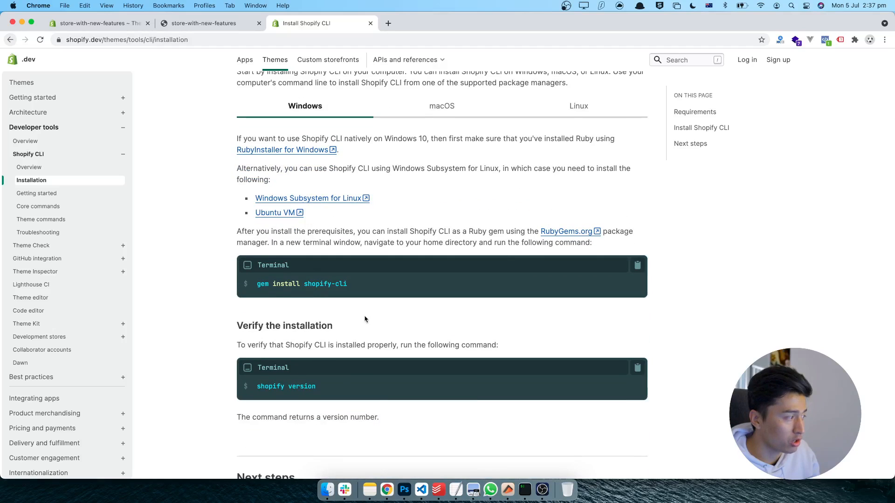
mouse_move(442, 106)
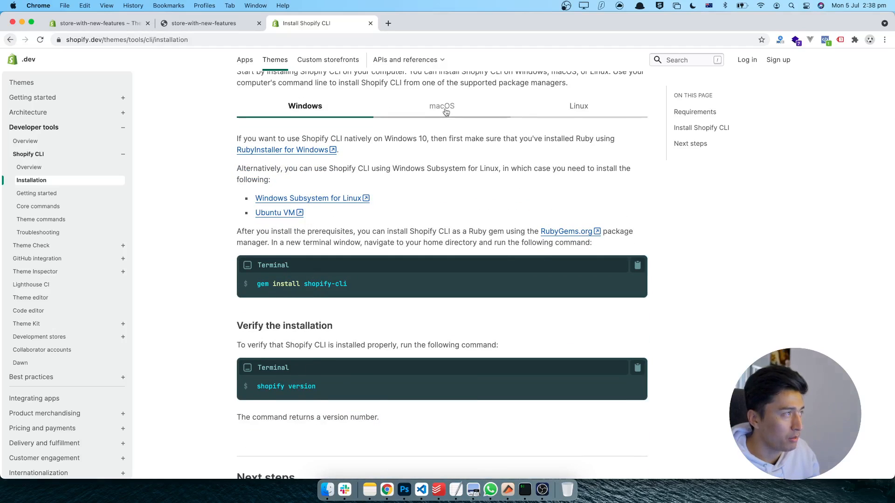
Show the macOS instructions with the RubyGems and Homebrew install commands.
click(441, 106)
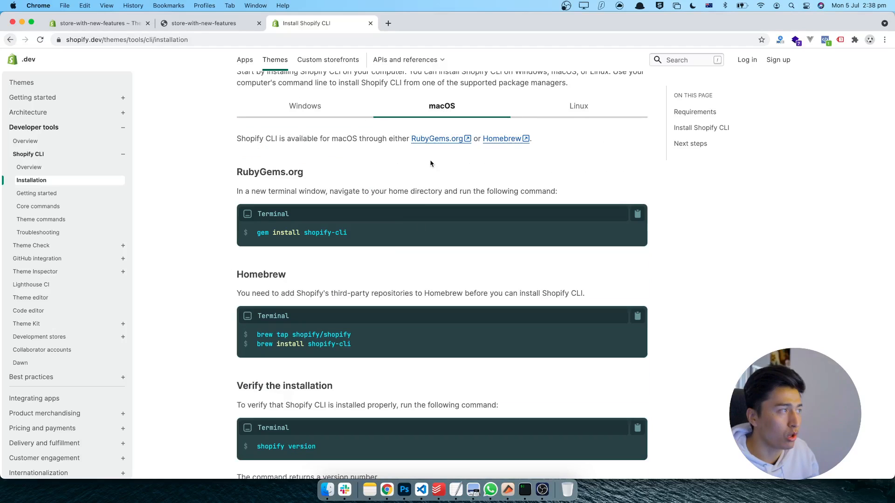
mouse_move(436, 188)
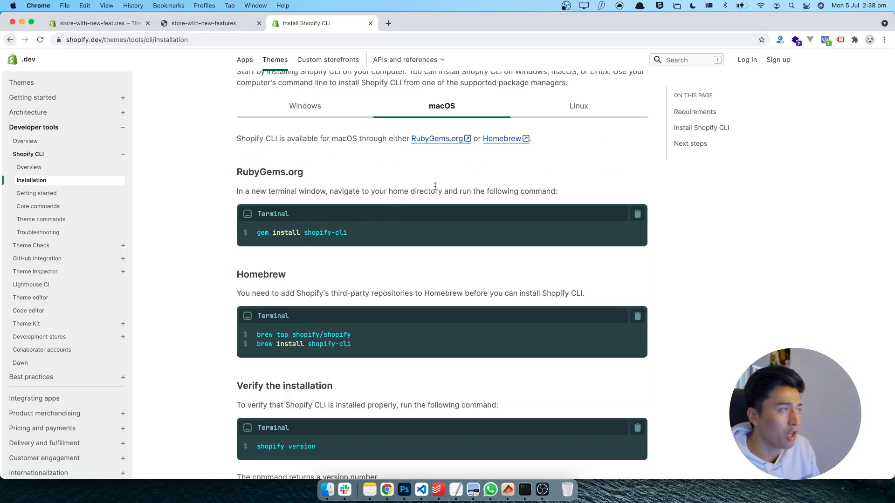
mouse_move(404, 325)
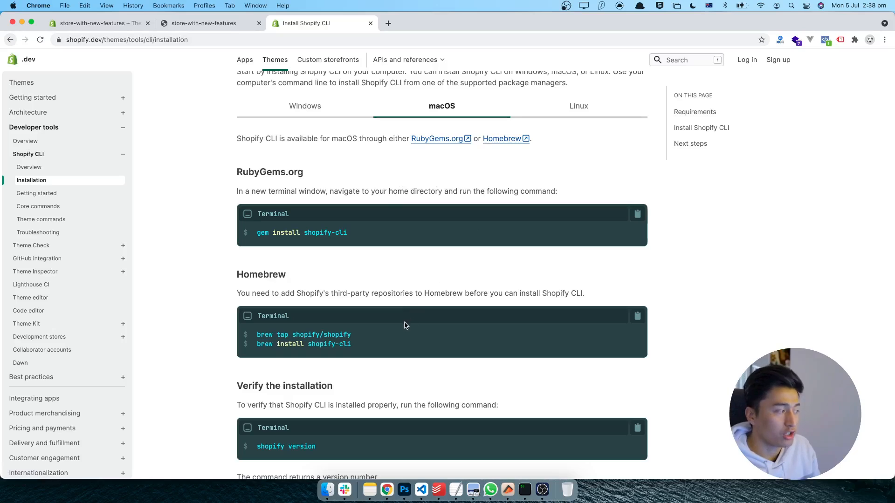
mouse_move(307, 368)
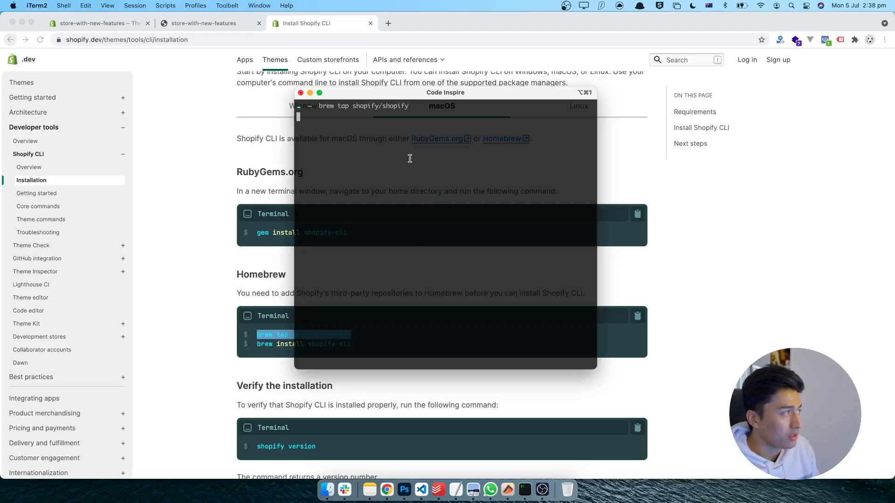
mouse_move(395, 146)
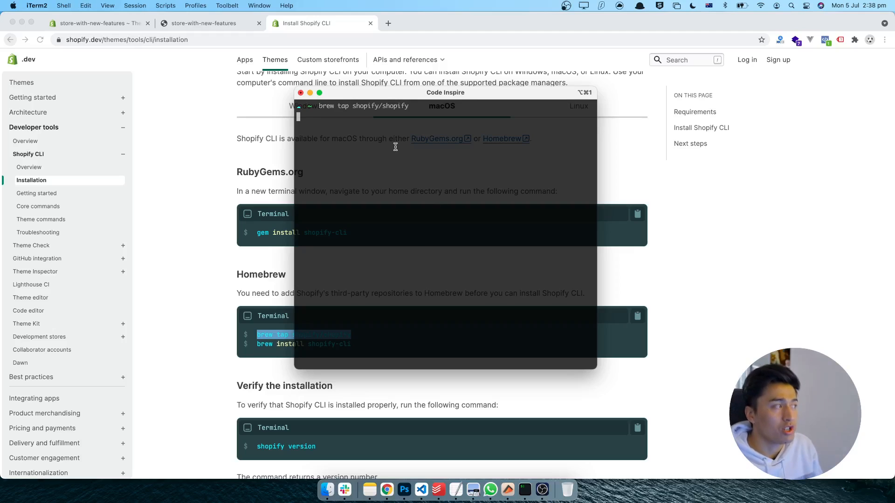
Run 'brew tap shopify/shopify' and bring the terminal back for the install command.
key(Return)
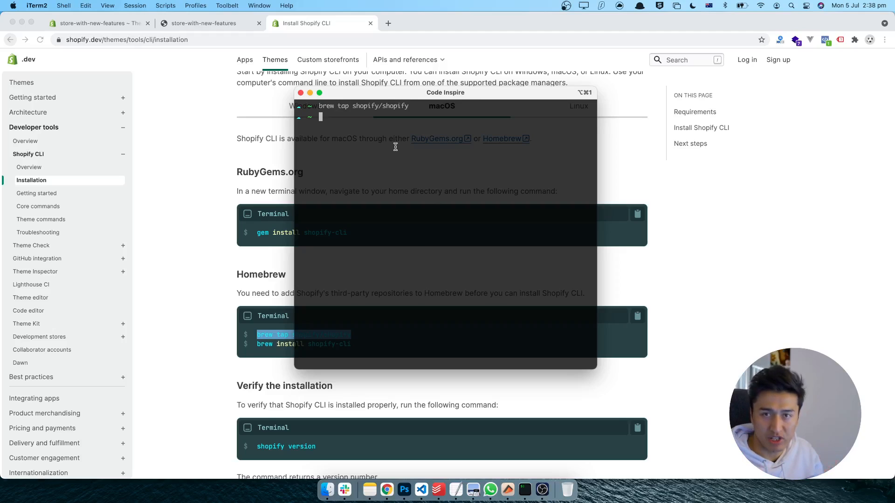
mouse_move(635, 256)
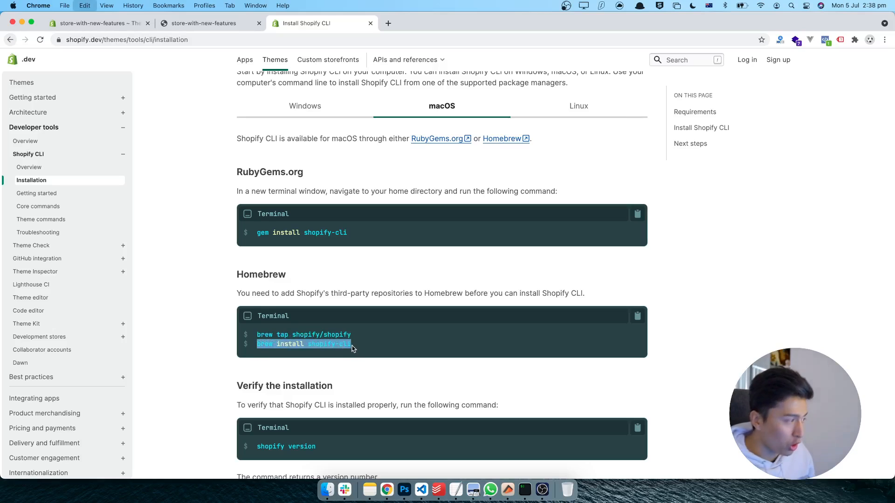
mouse_move(524, 490)
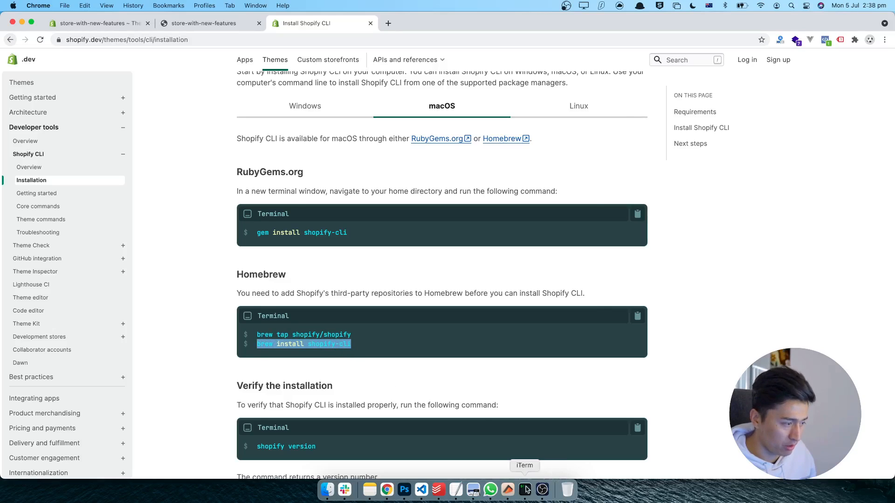
click(524, 489)
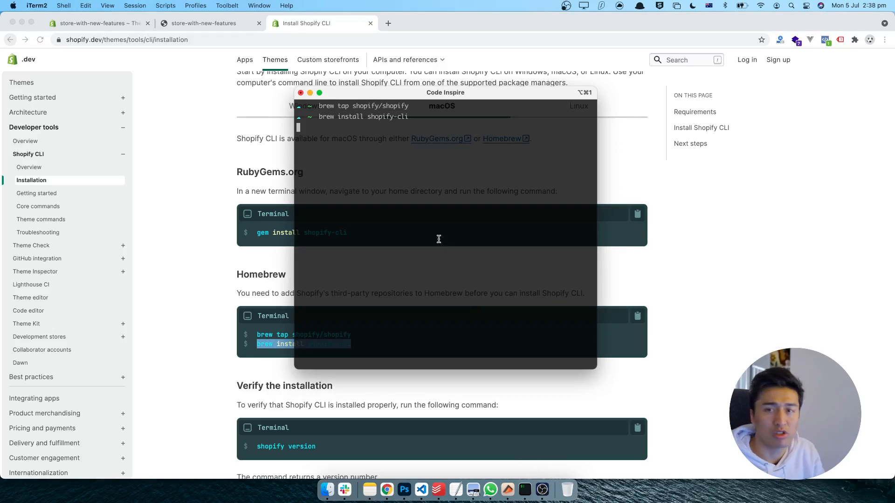
Run 'brew install shopify-cli', which reports 2.0.1 already installed and up-to-date.
key(Return)
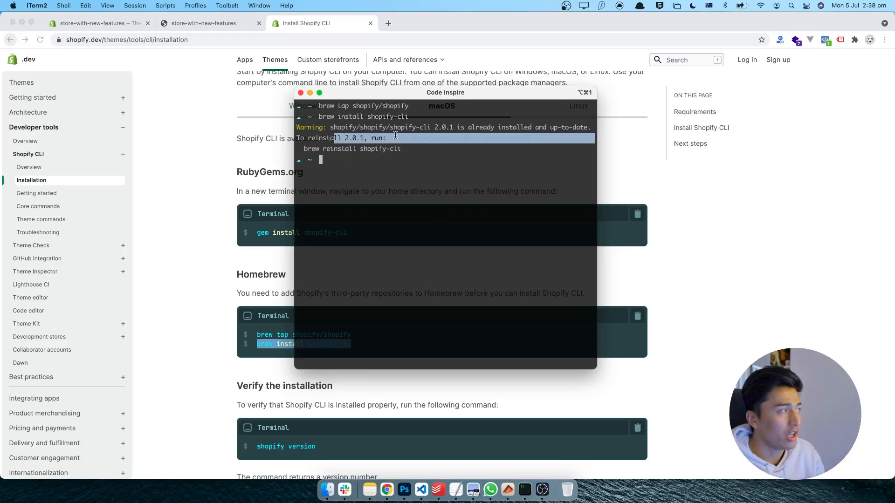
click(389, 162)
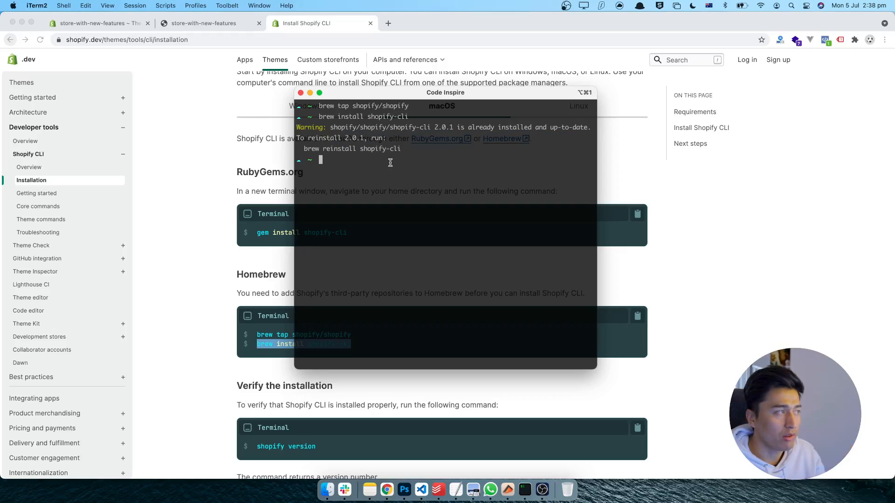
mouse_move(385, 174)
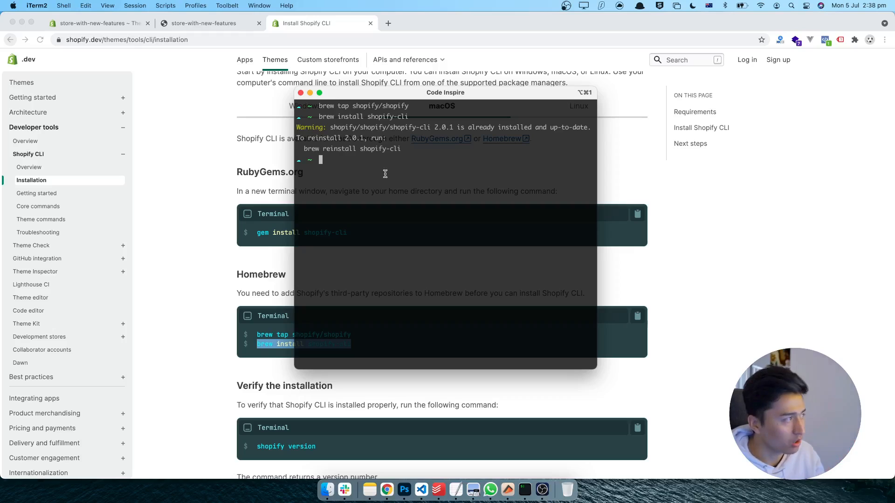
Enter 'shopify' to start the version check command.
text(shopify version)
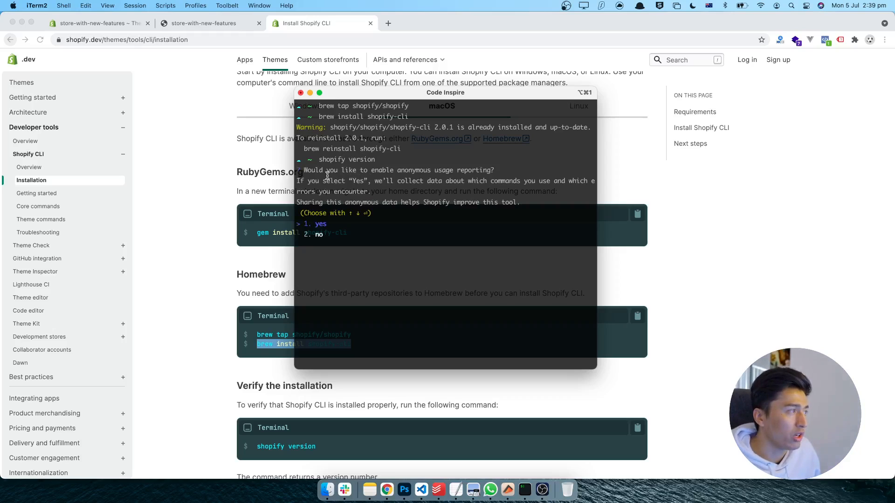
mouse_move(351, 138)
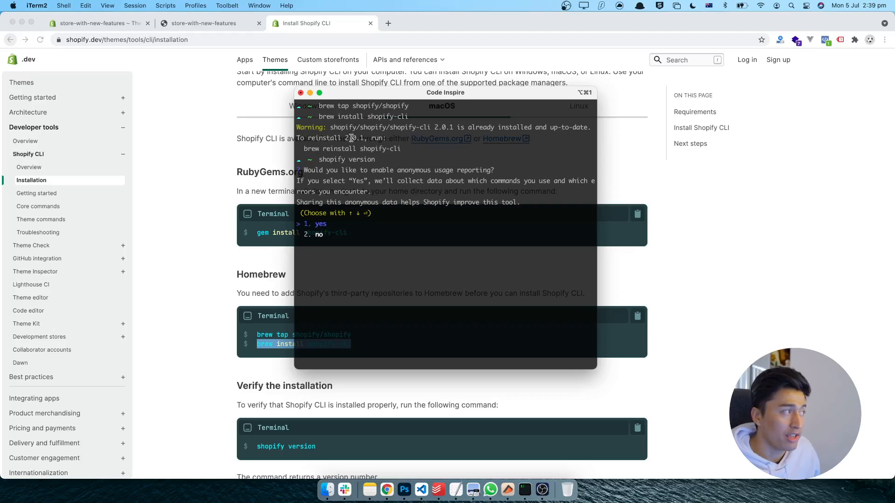
mouse_move(422, 224)
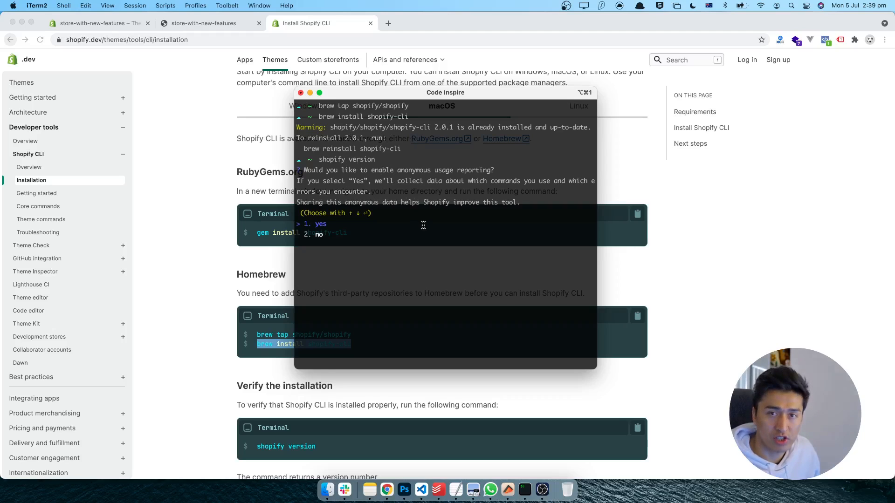
mouse_move(353, 174)
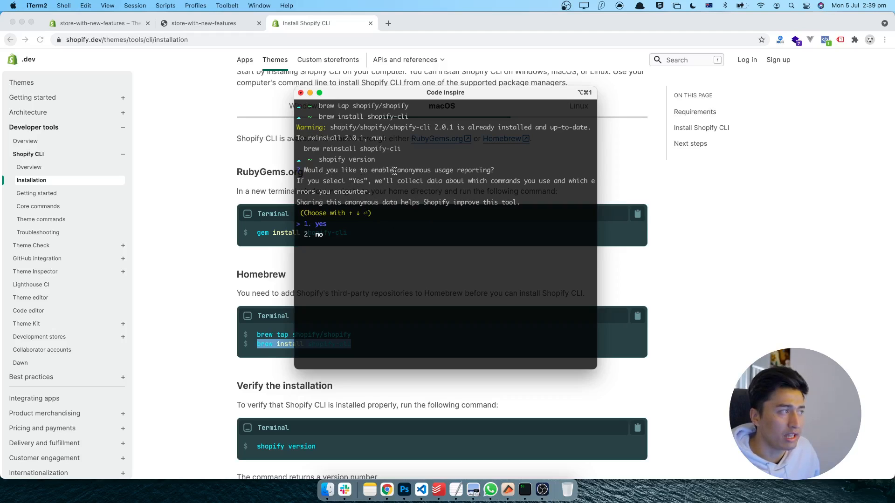
mouse_move(427, 193)
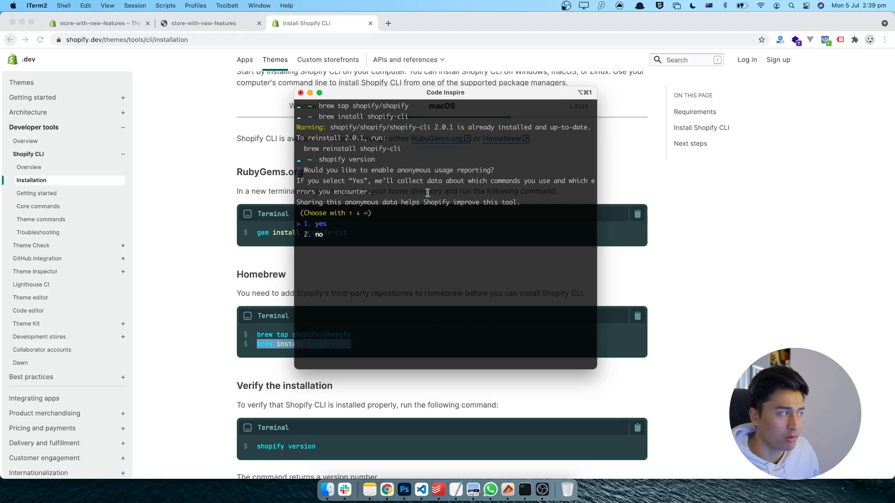
mouse_move(360, 207)
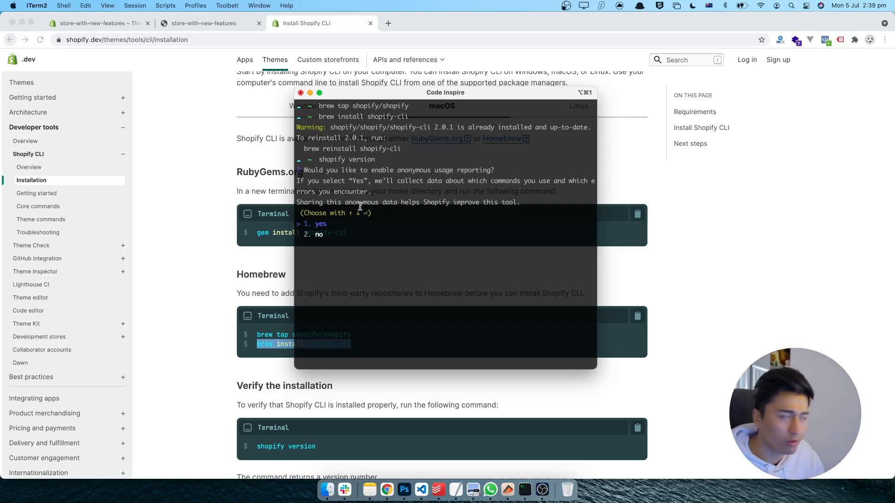
mouse_move(374, 223)
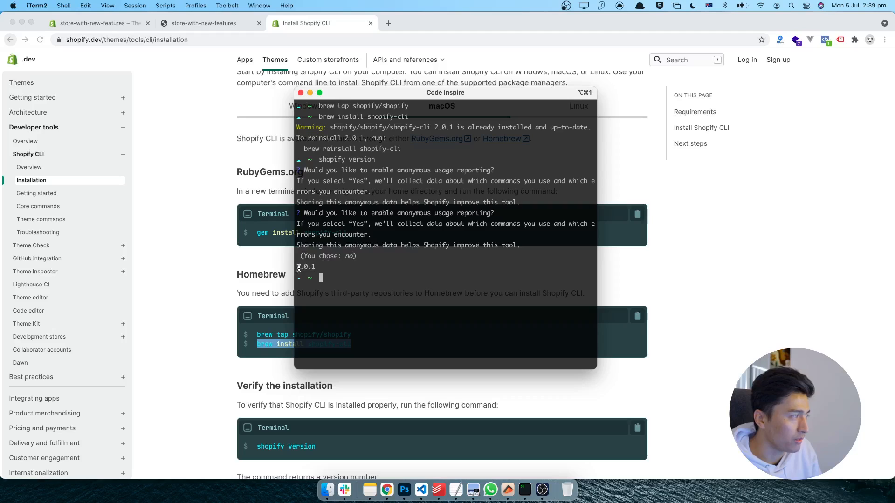
Run 'shopify version' again so it prints 2.0.1.
text(shopify version)
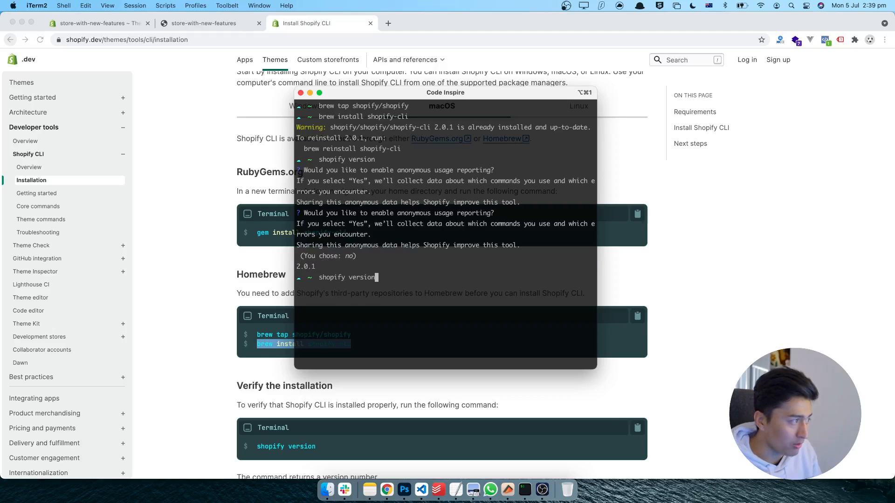
key(Return)
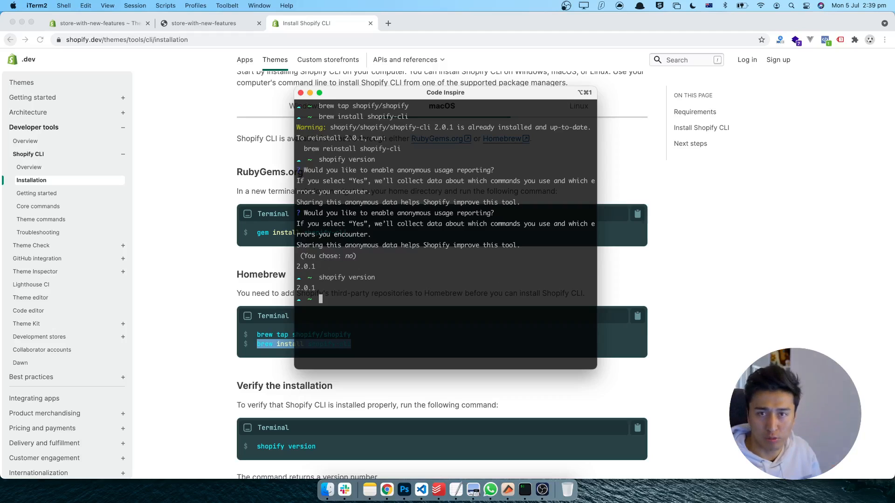
mouse_move(357, 271)
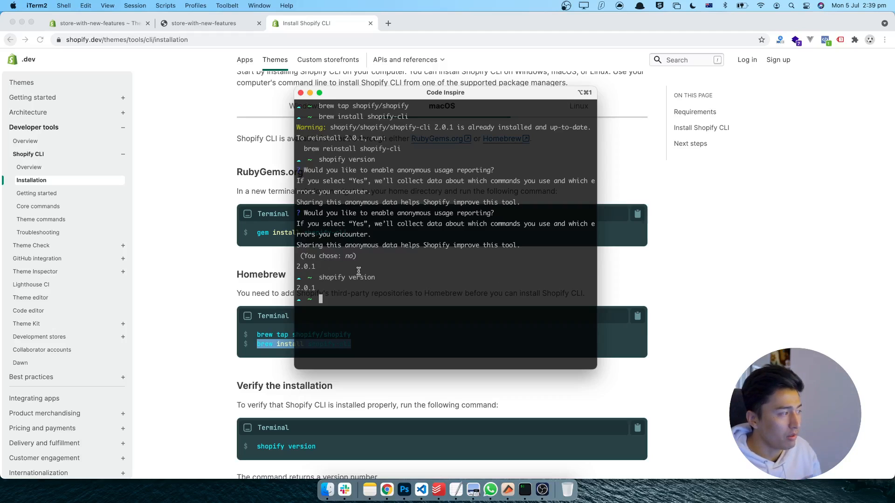
double_click(331, 278)
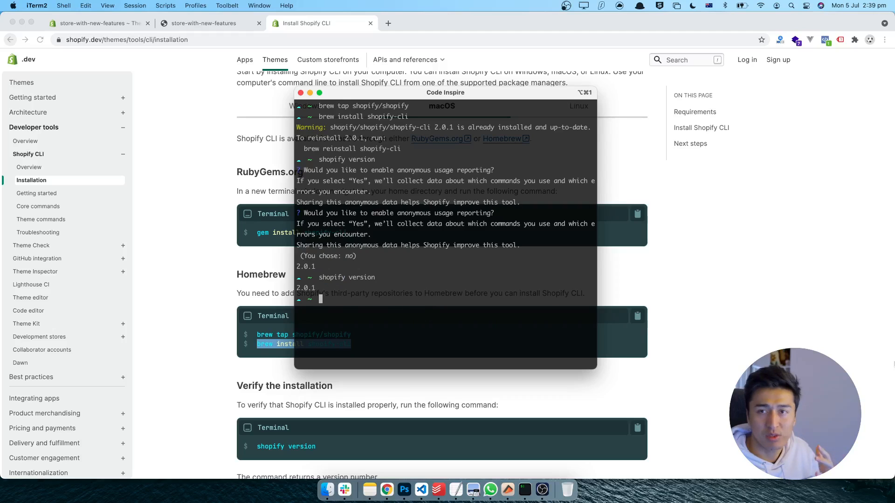
mouse_move(528, 339)
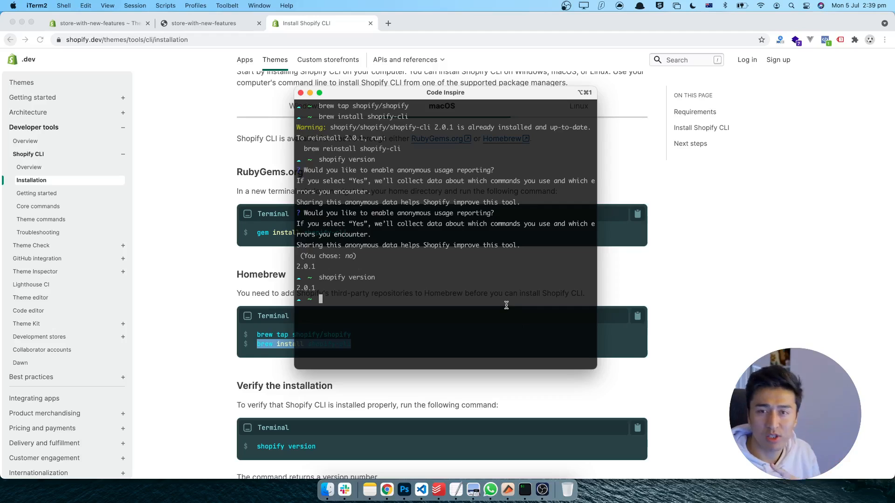
mouse_move(335, 278)
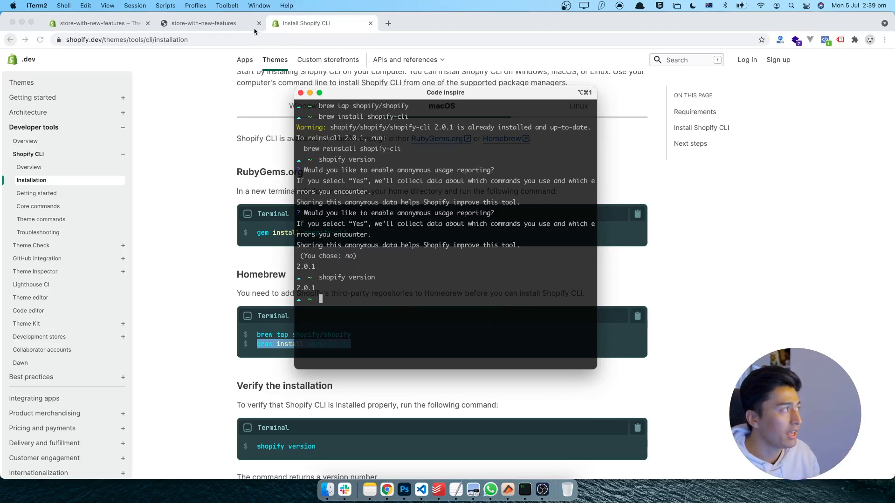
Return in Chrome to the Install Shopify CLI guide via the store preview tab.
click(205, 22)
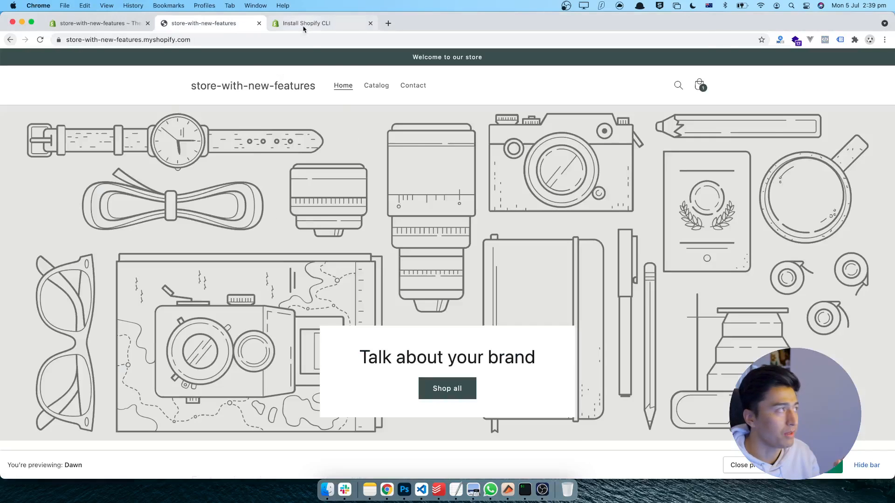
click(307, 22)
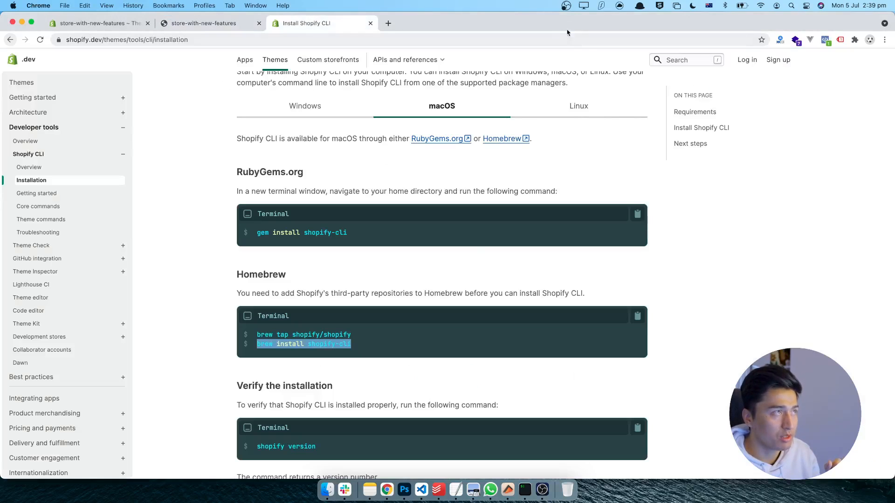
mouse_move(562, 261)
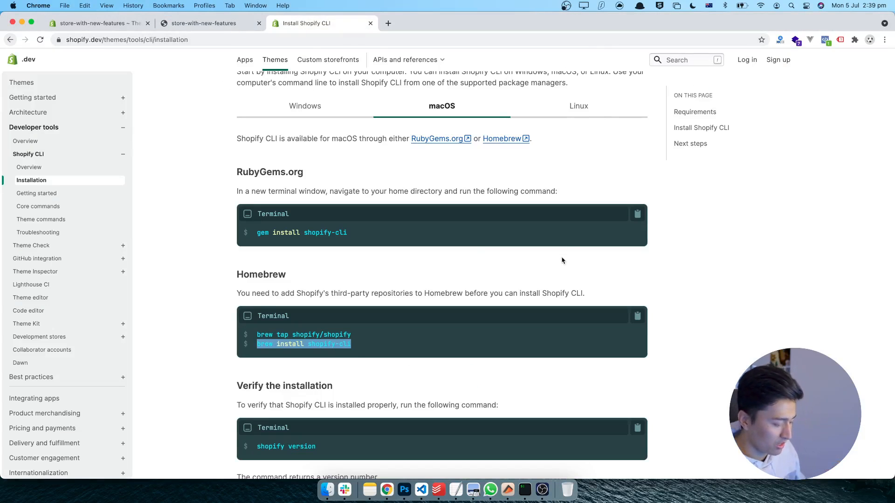